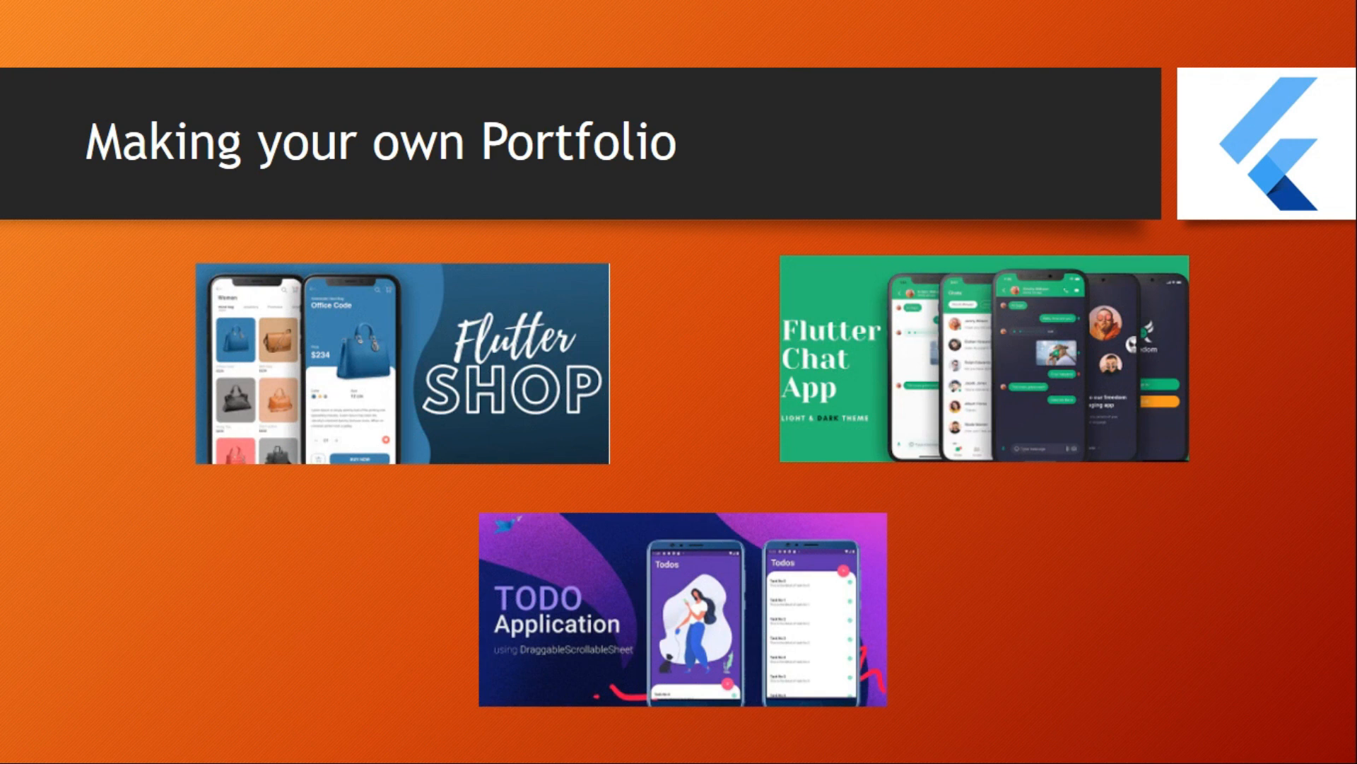
- Advance from the 'Making your own Portfolio' slide to the 'Now you are READY' slide
{"action": "key", "text": "Right"}
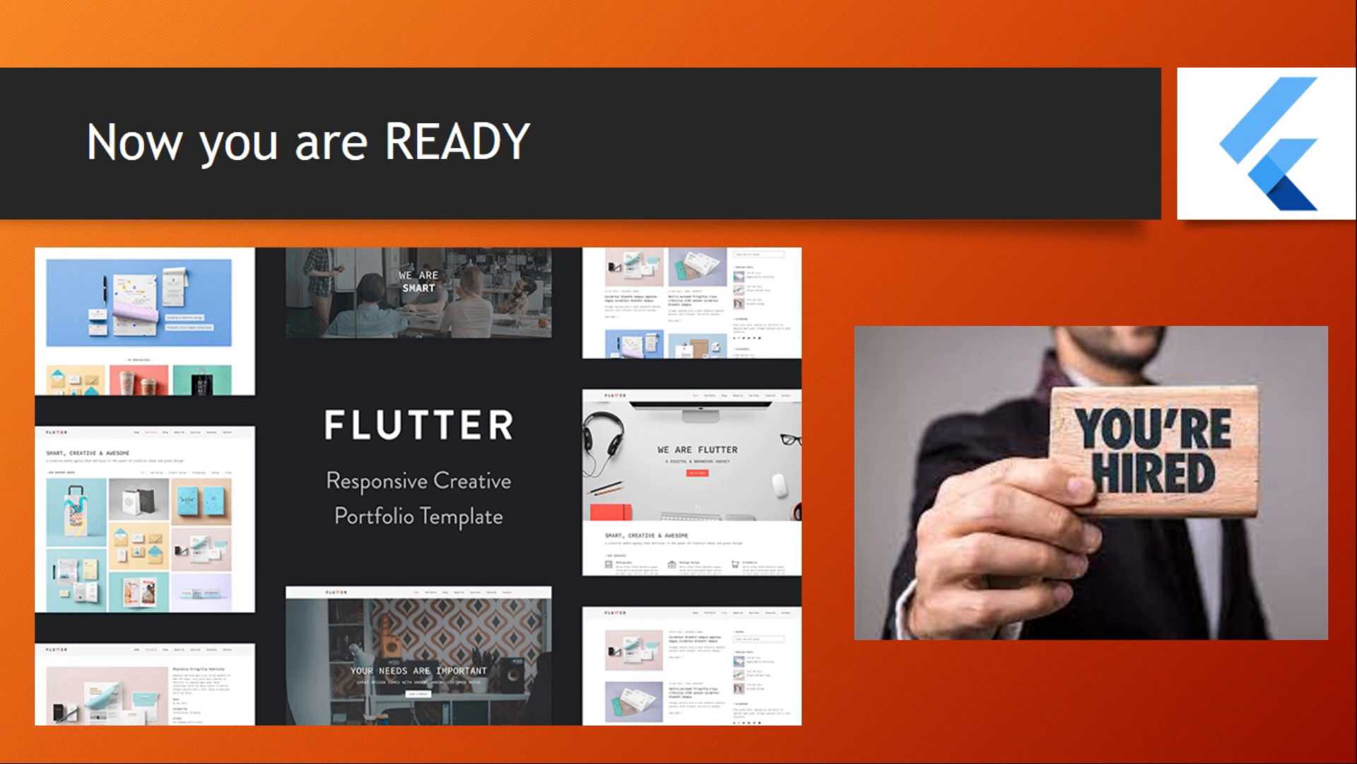